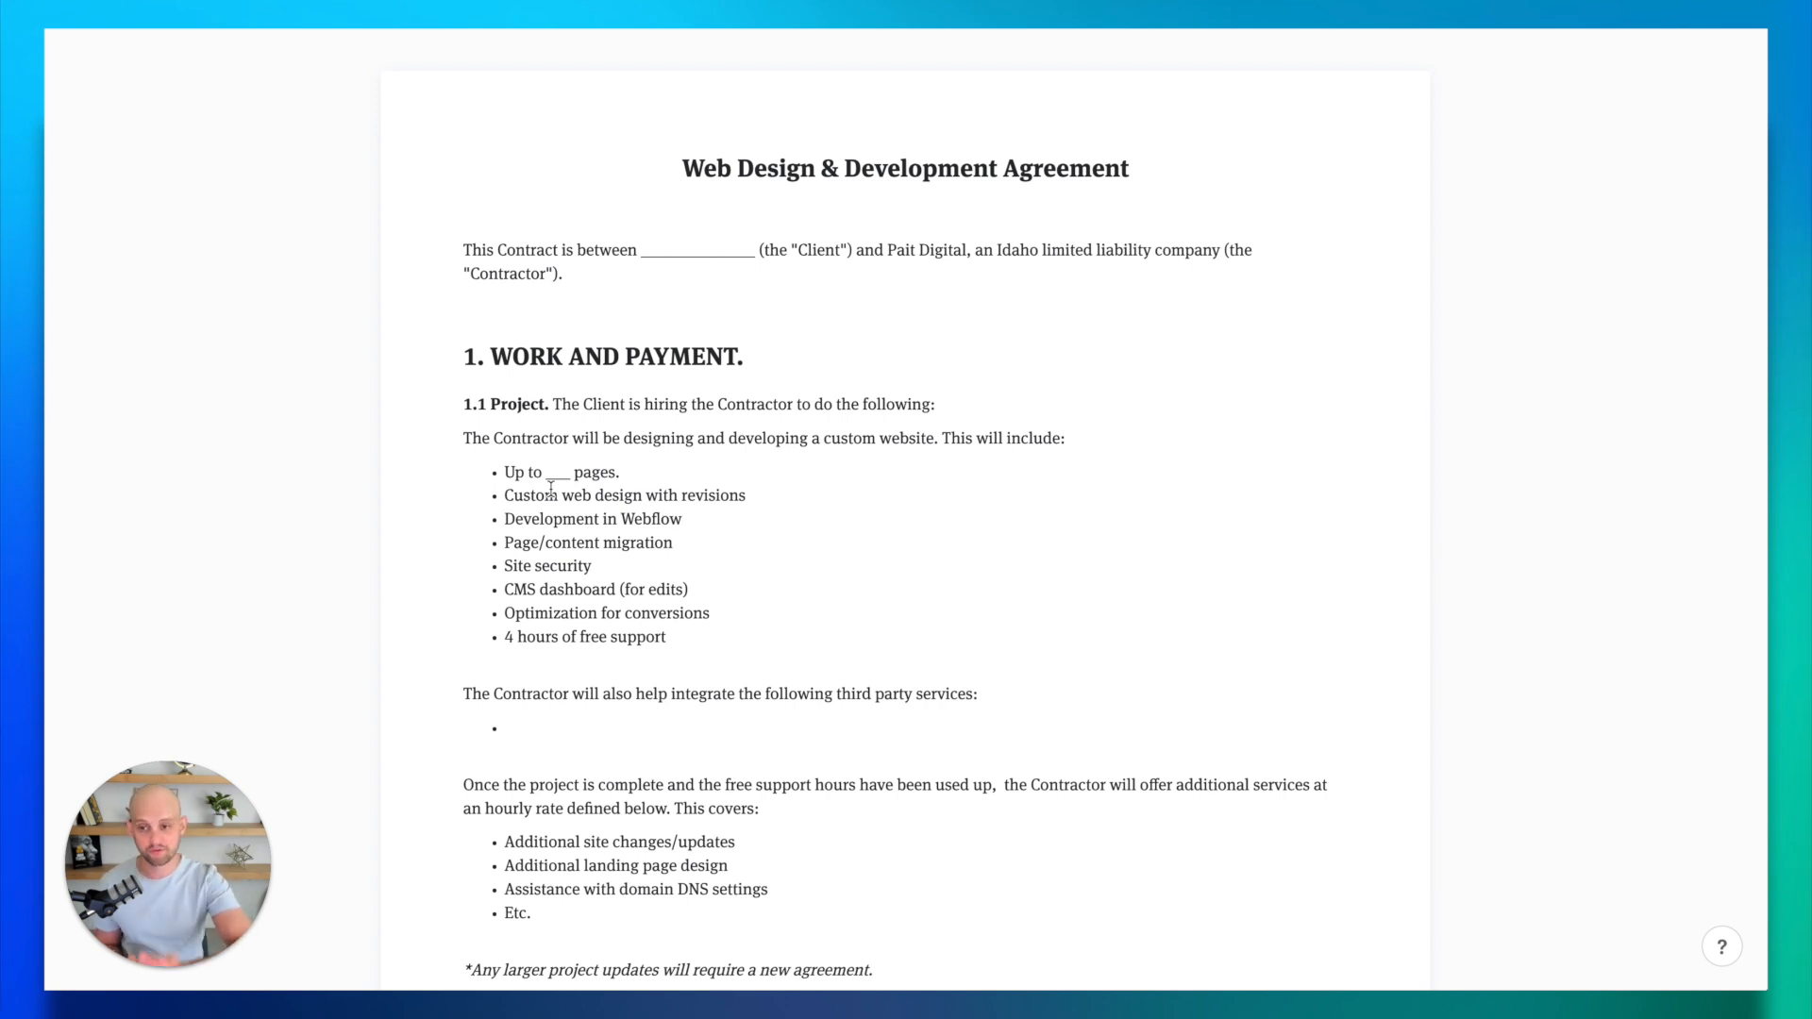
scroll(down, 3)
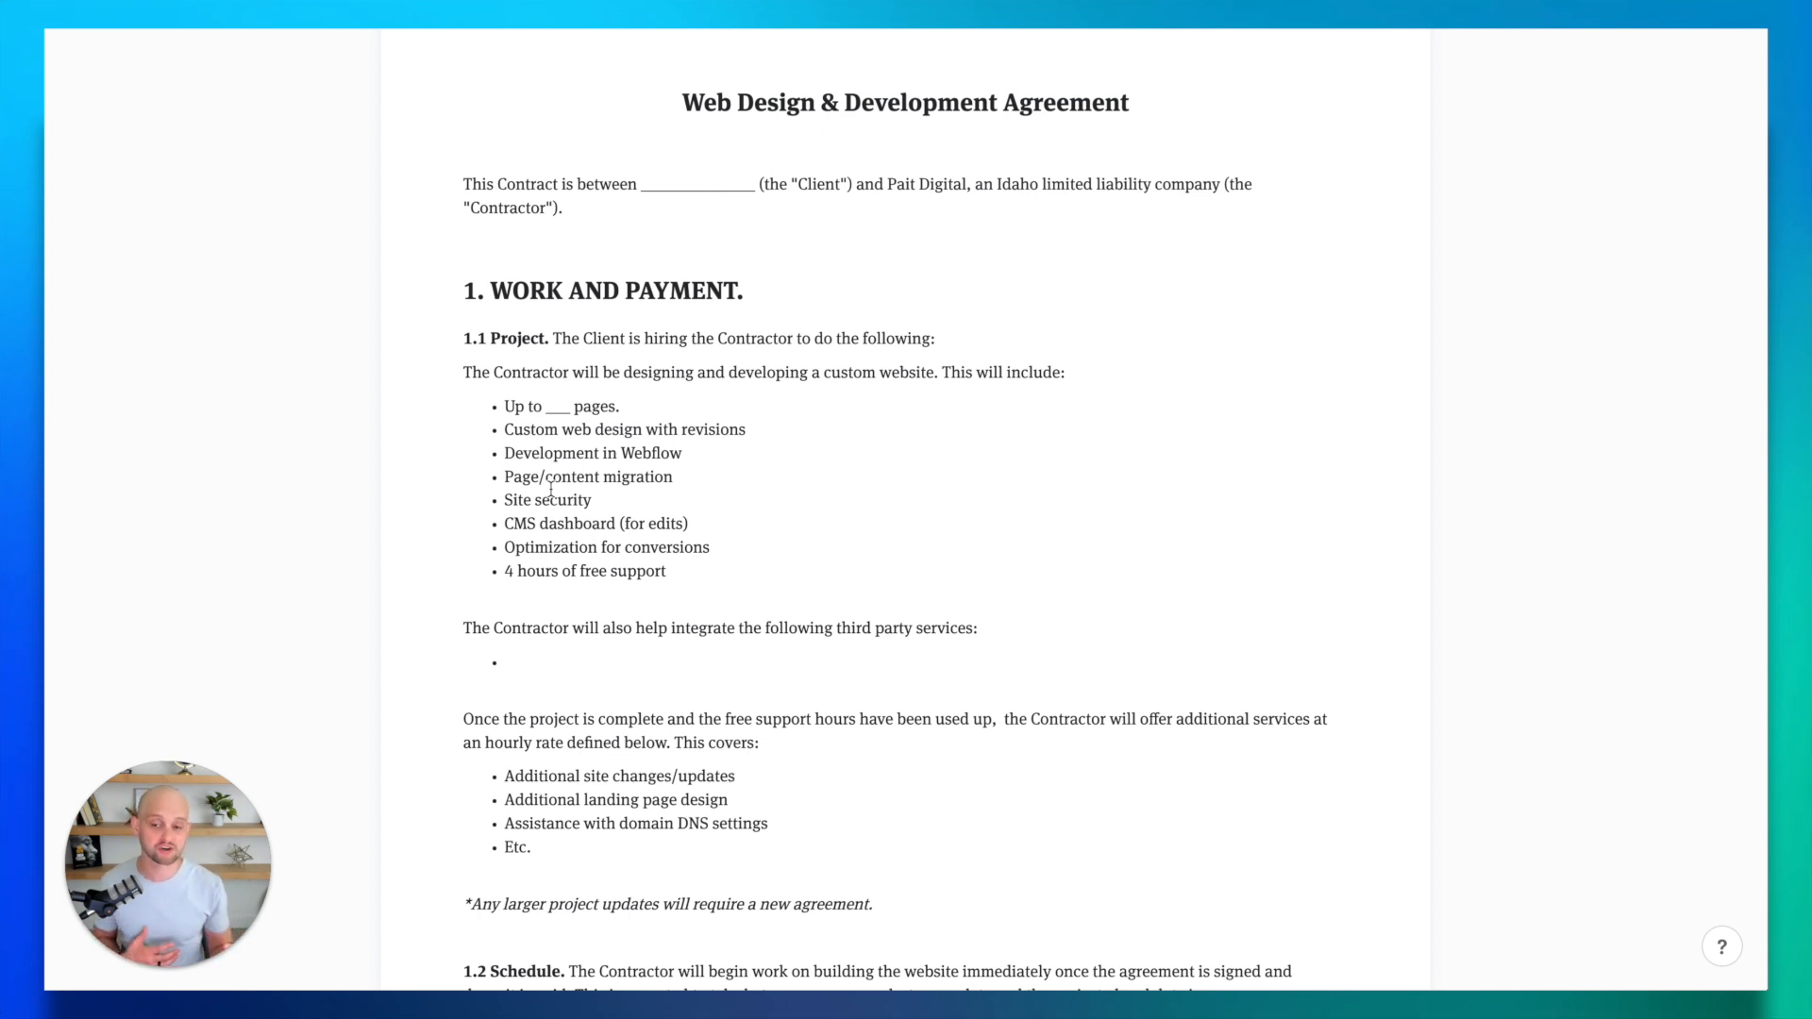
scroll(down, 3)
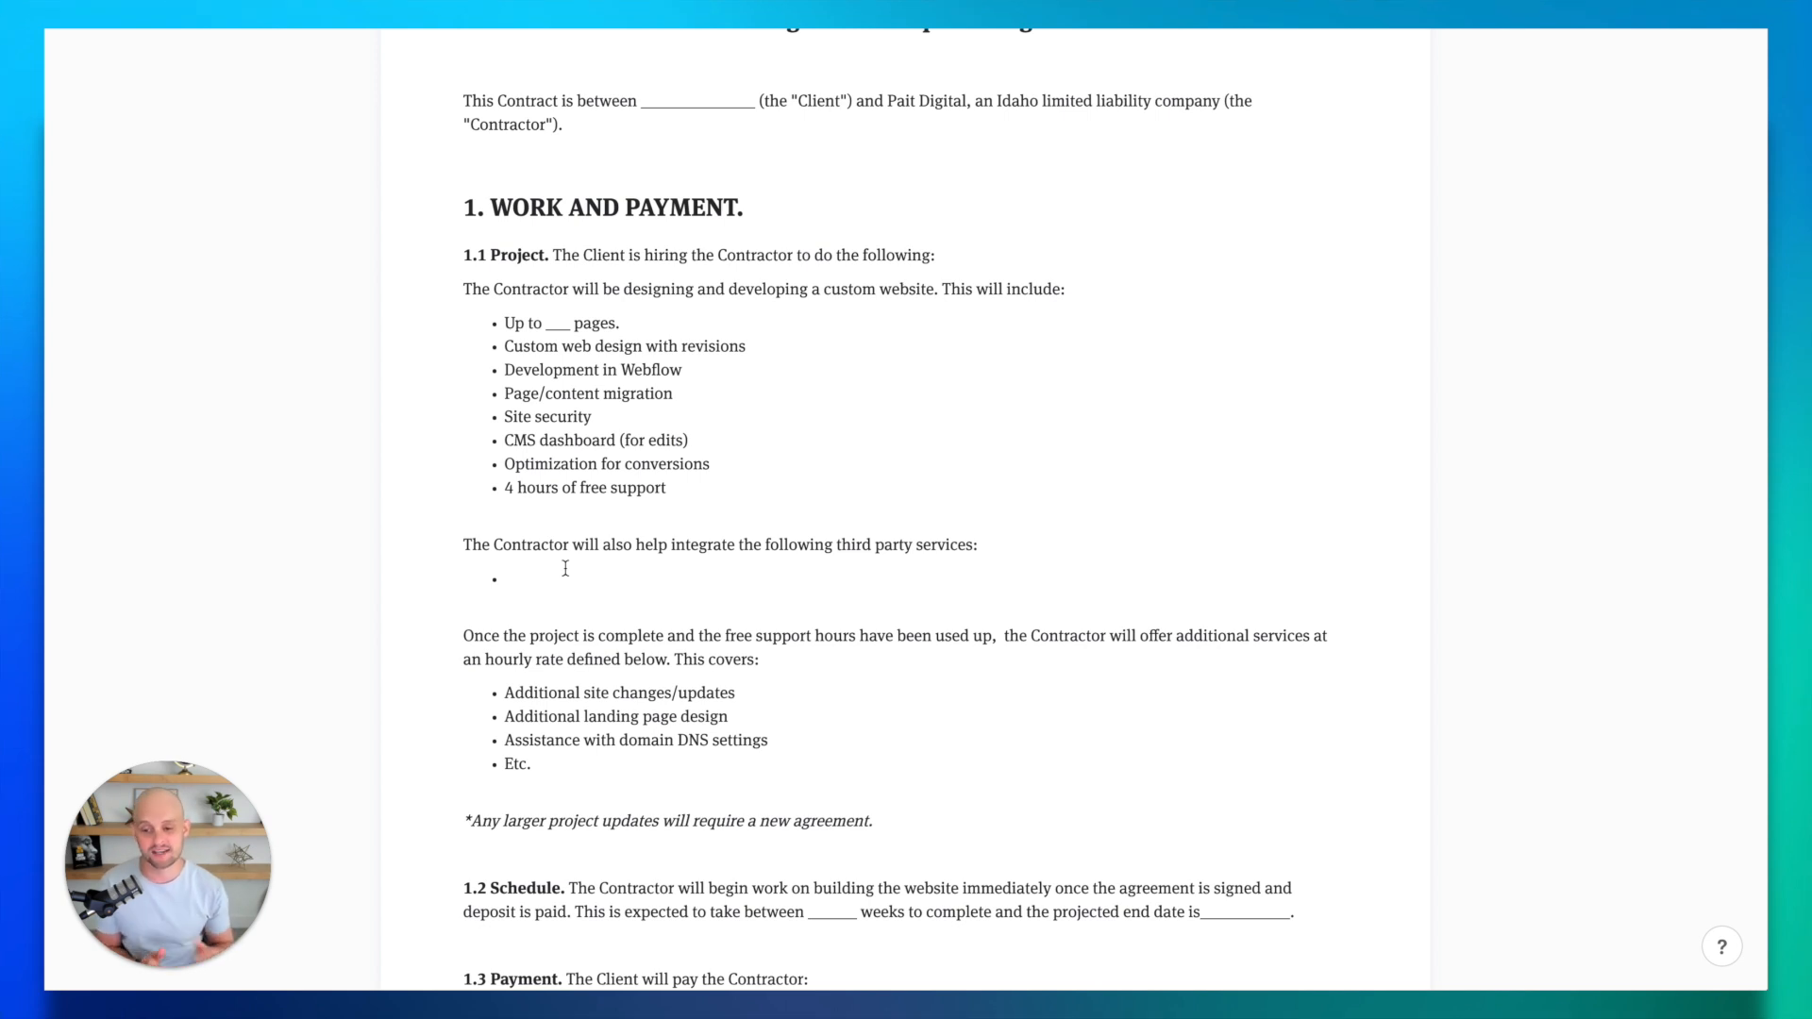
scroll(down, 3)
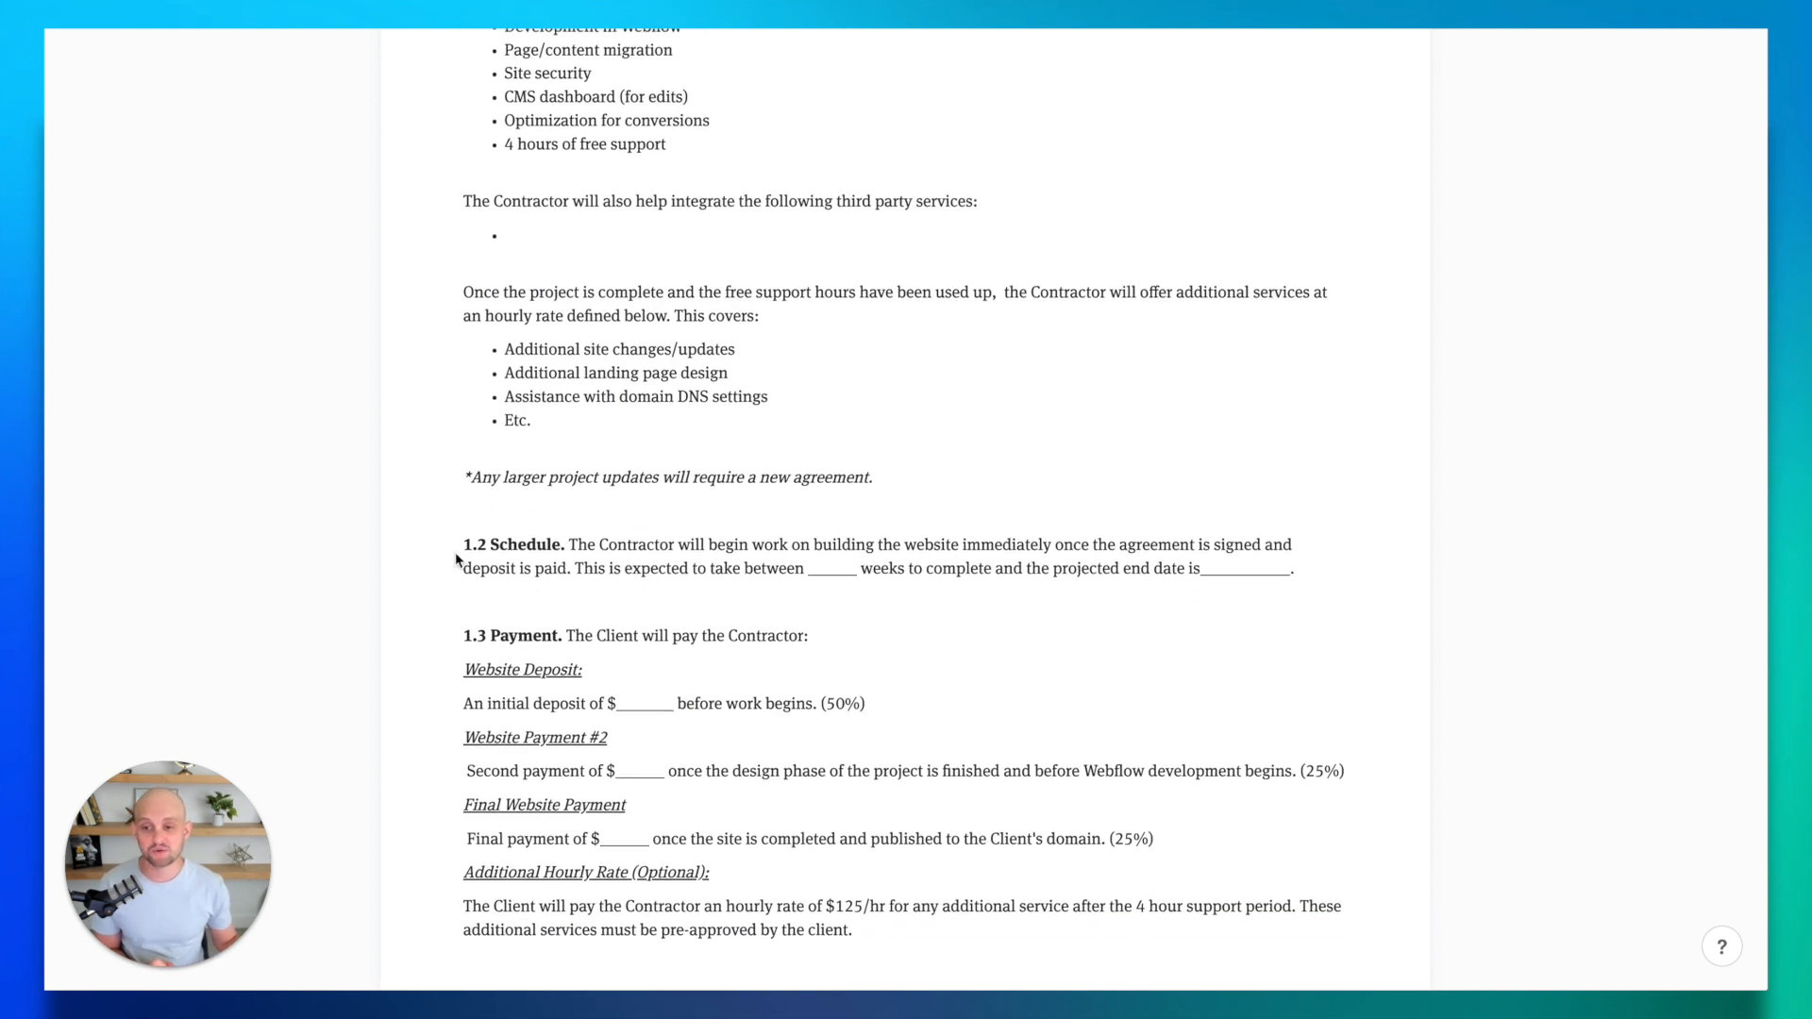
scroll(down, 3)
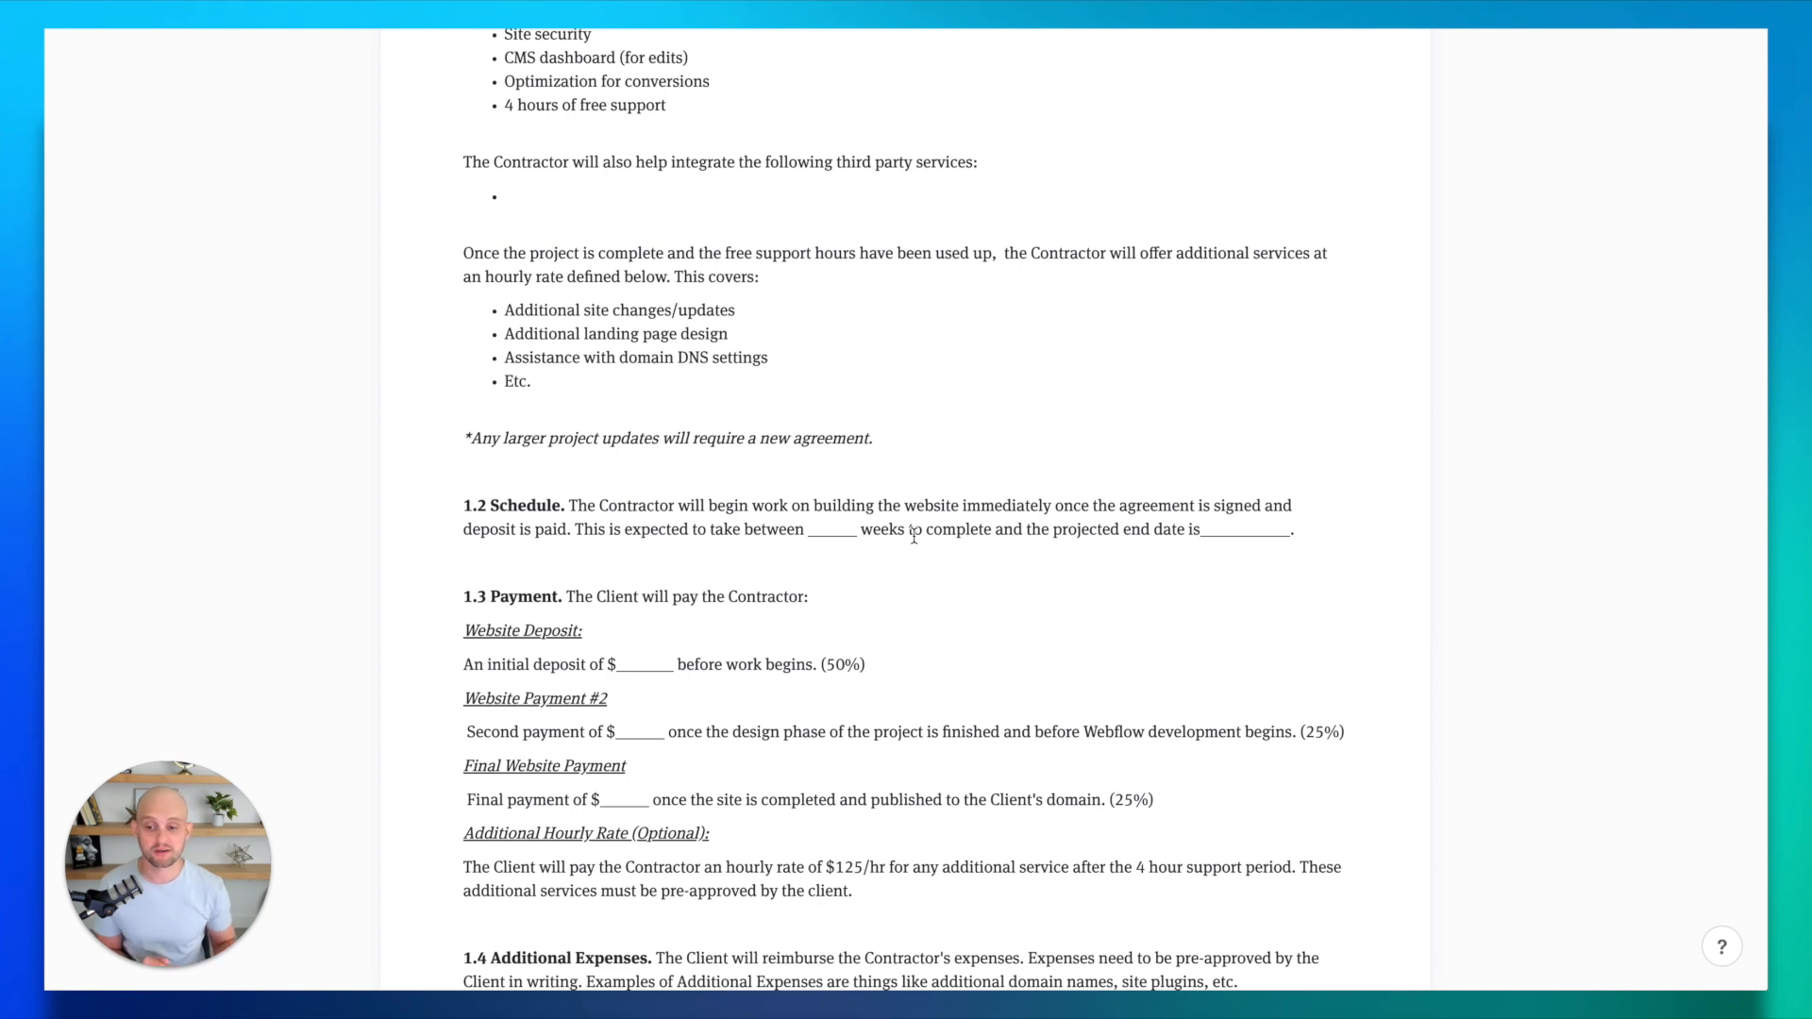
scroll(down, 3)
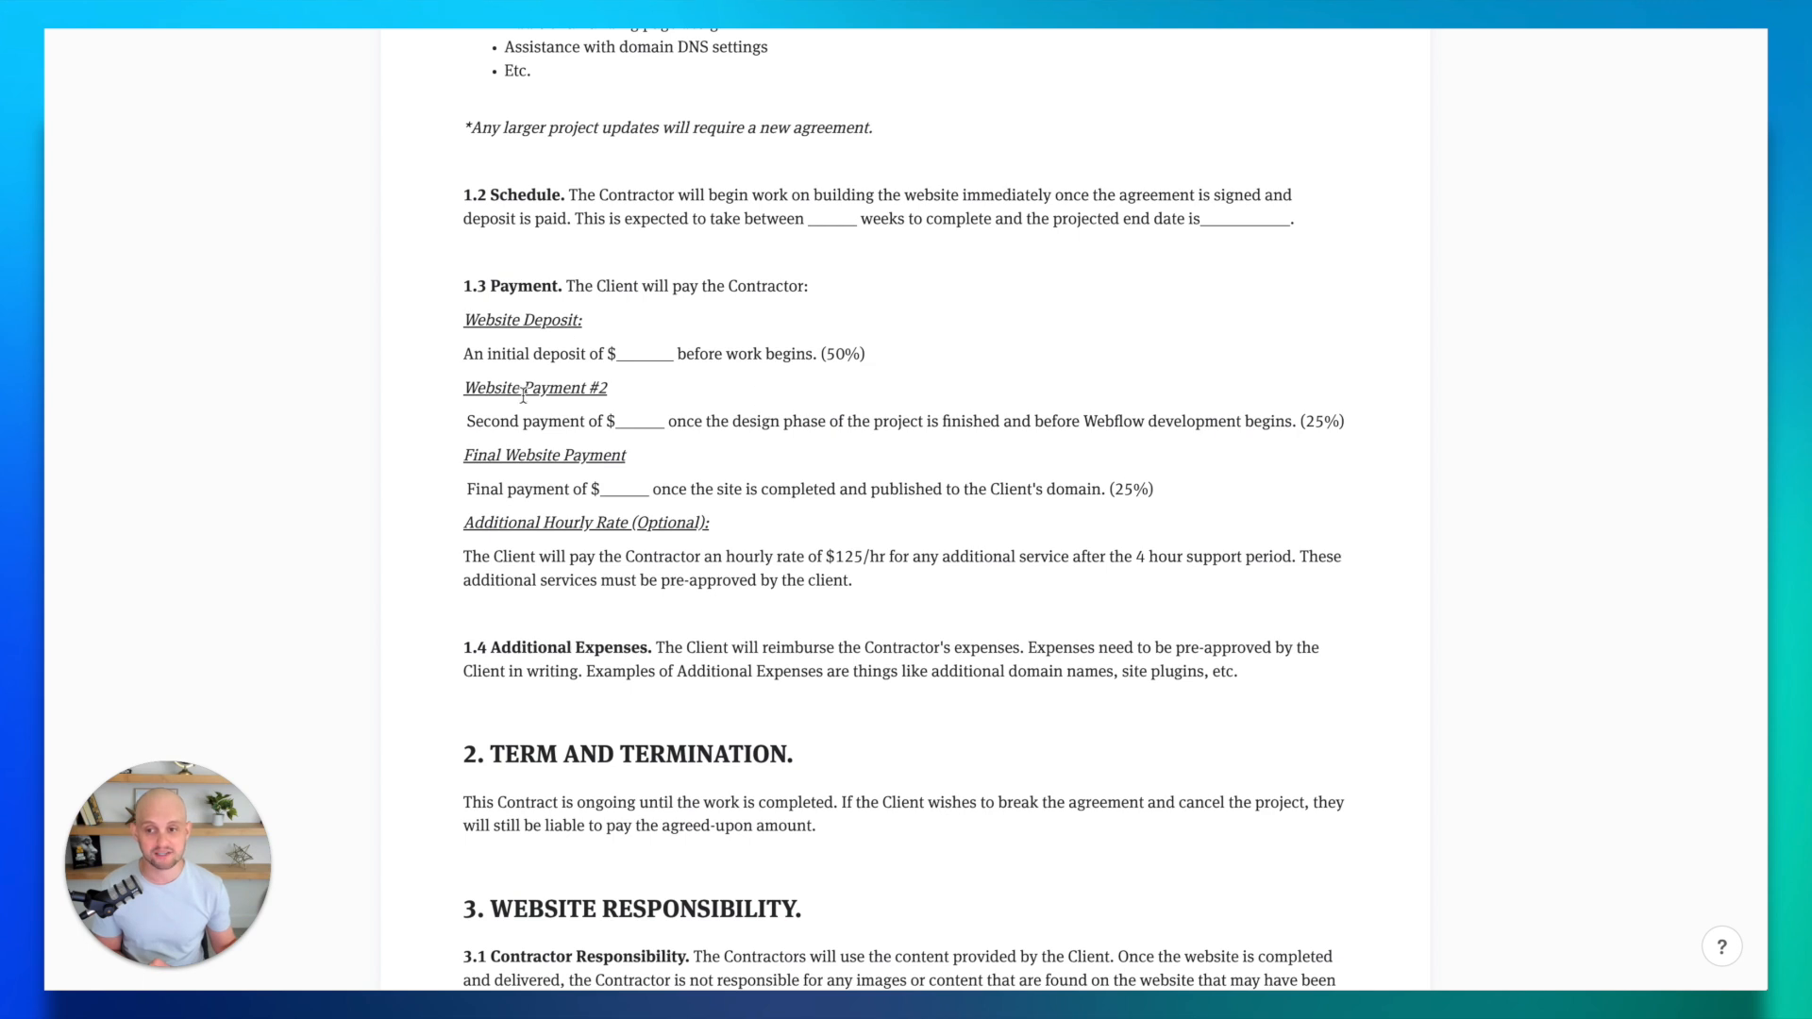
mouse_move(713, 470)
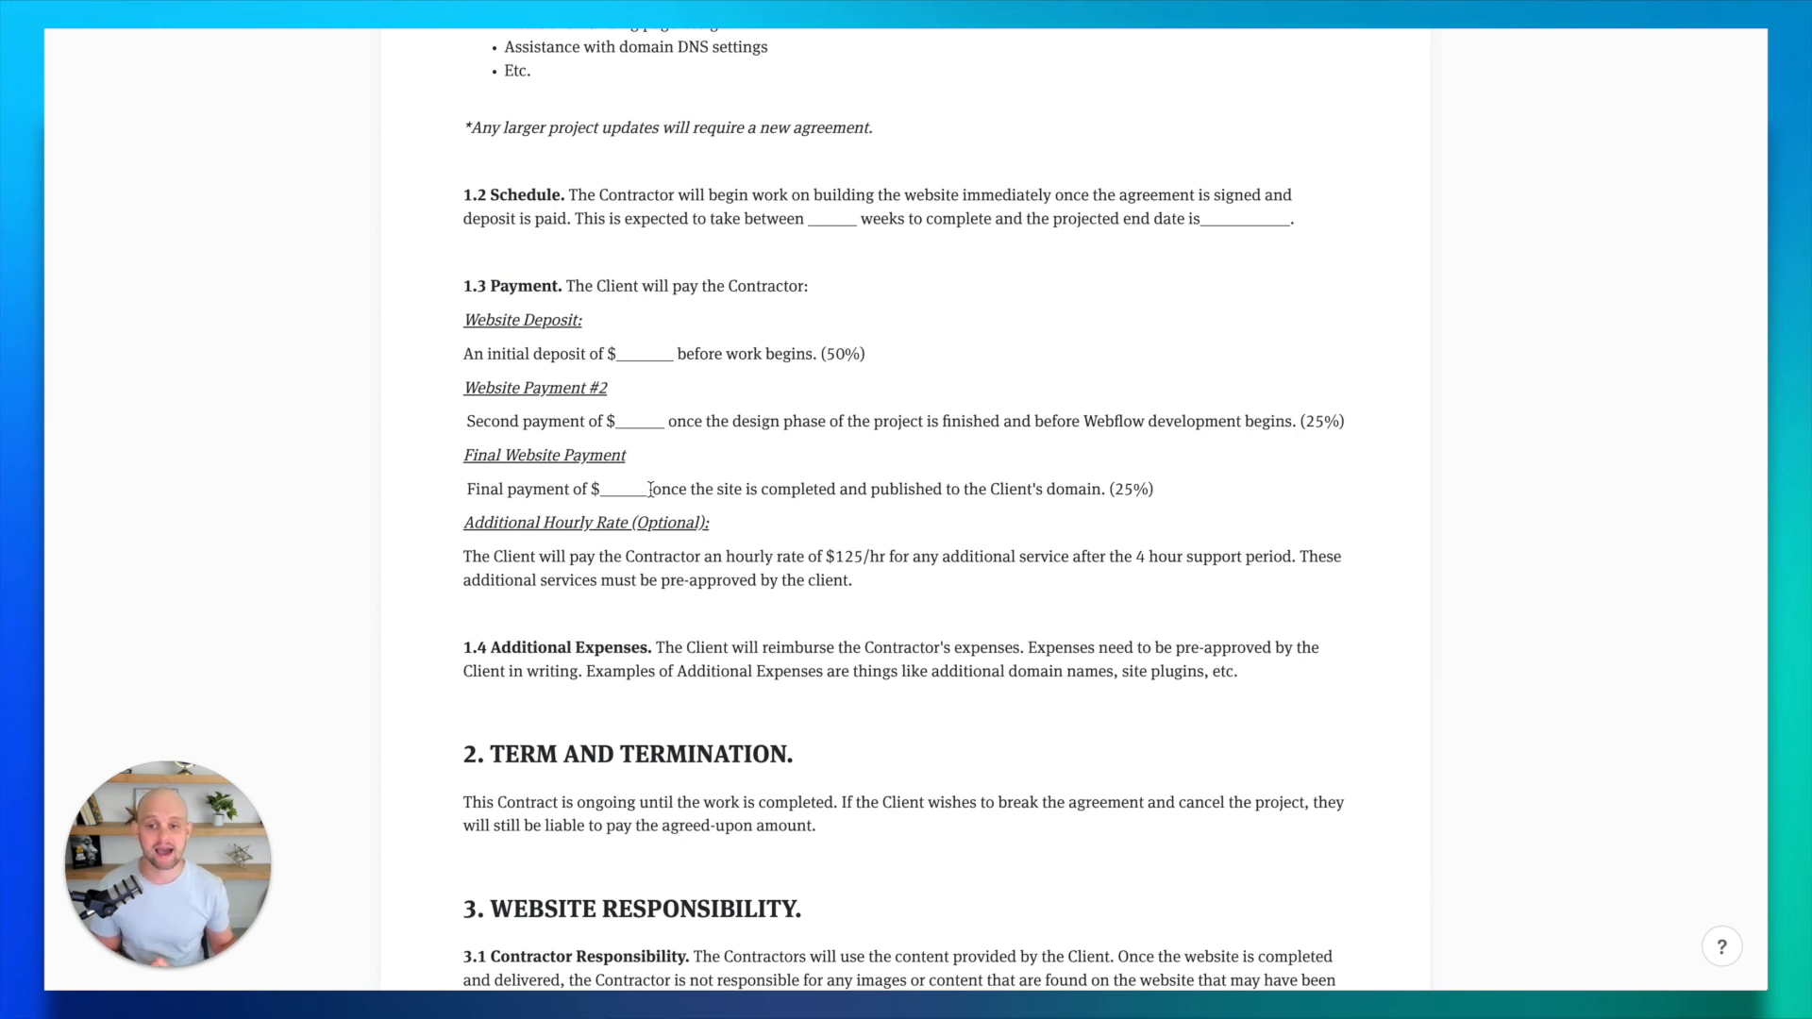
scroll(down, 3)
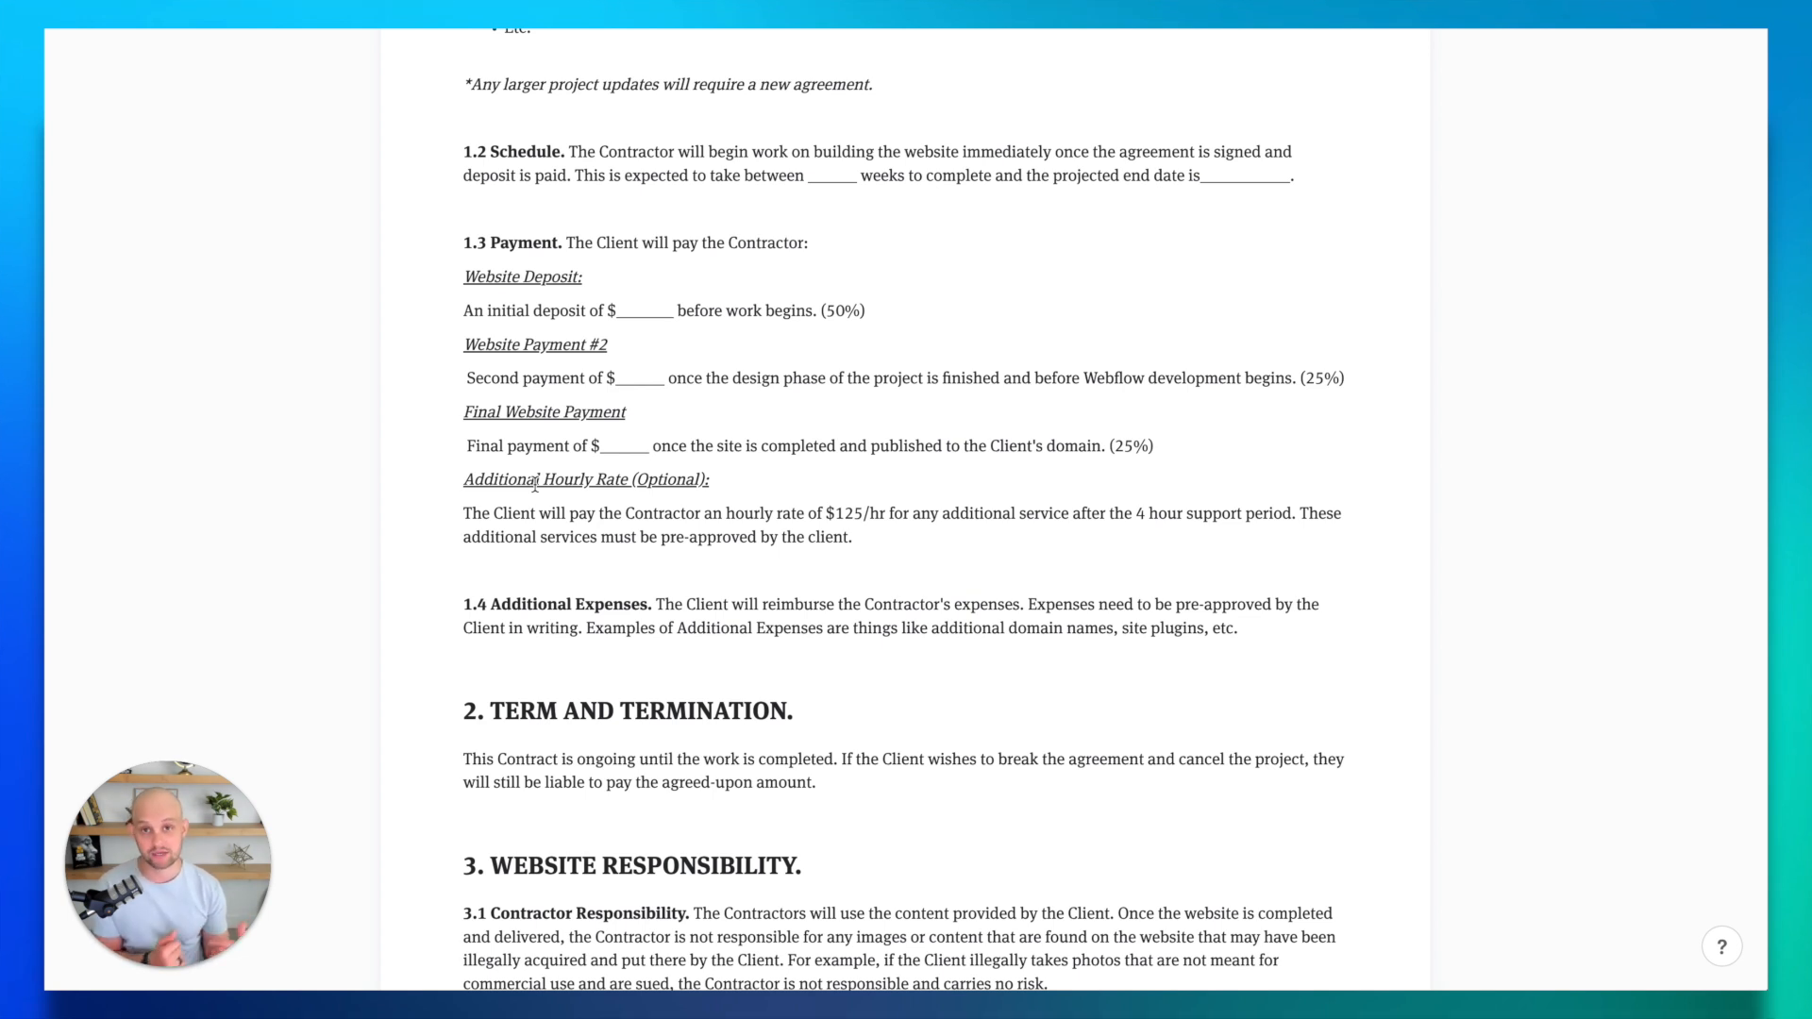
scroll(down, 3)
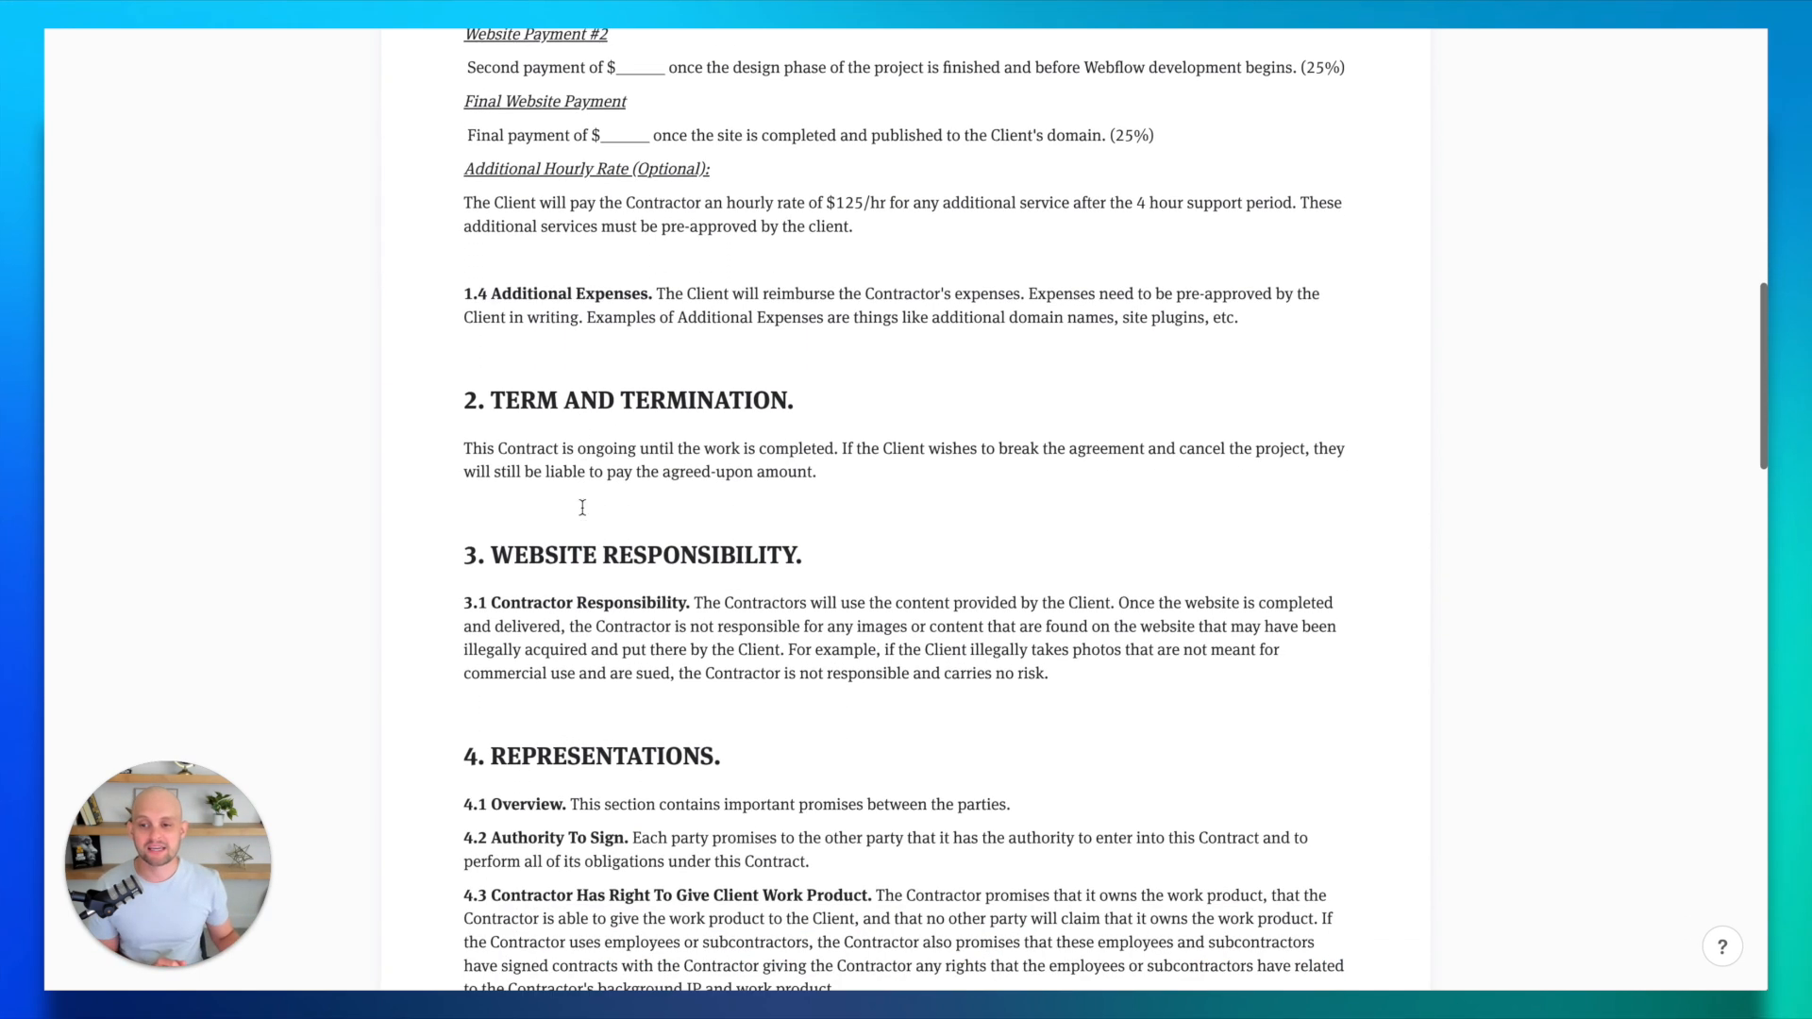
scroll(down, 3)
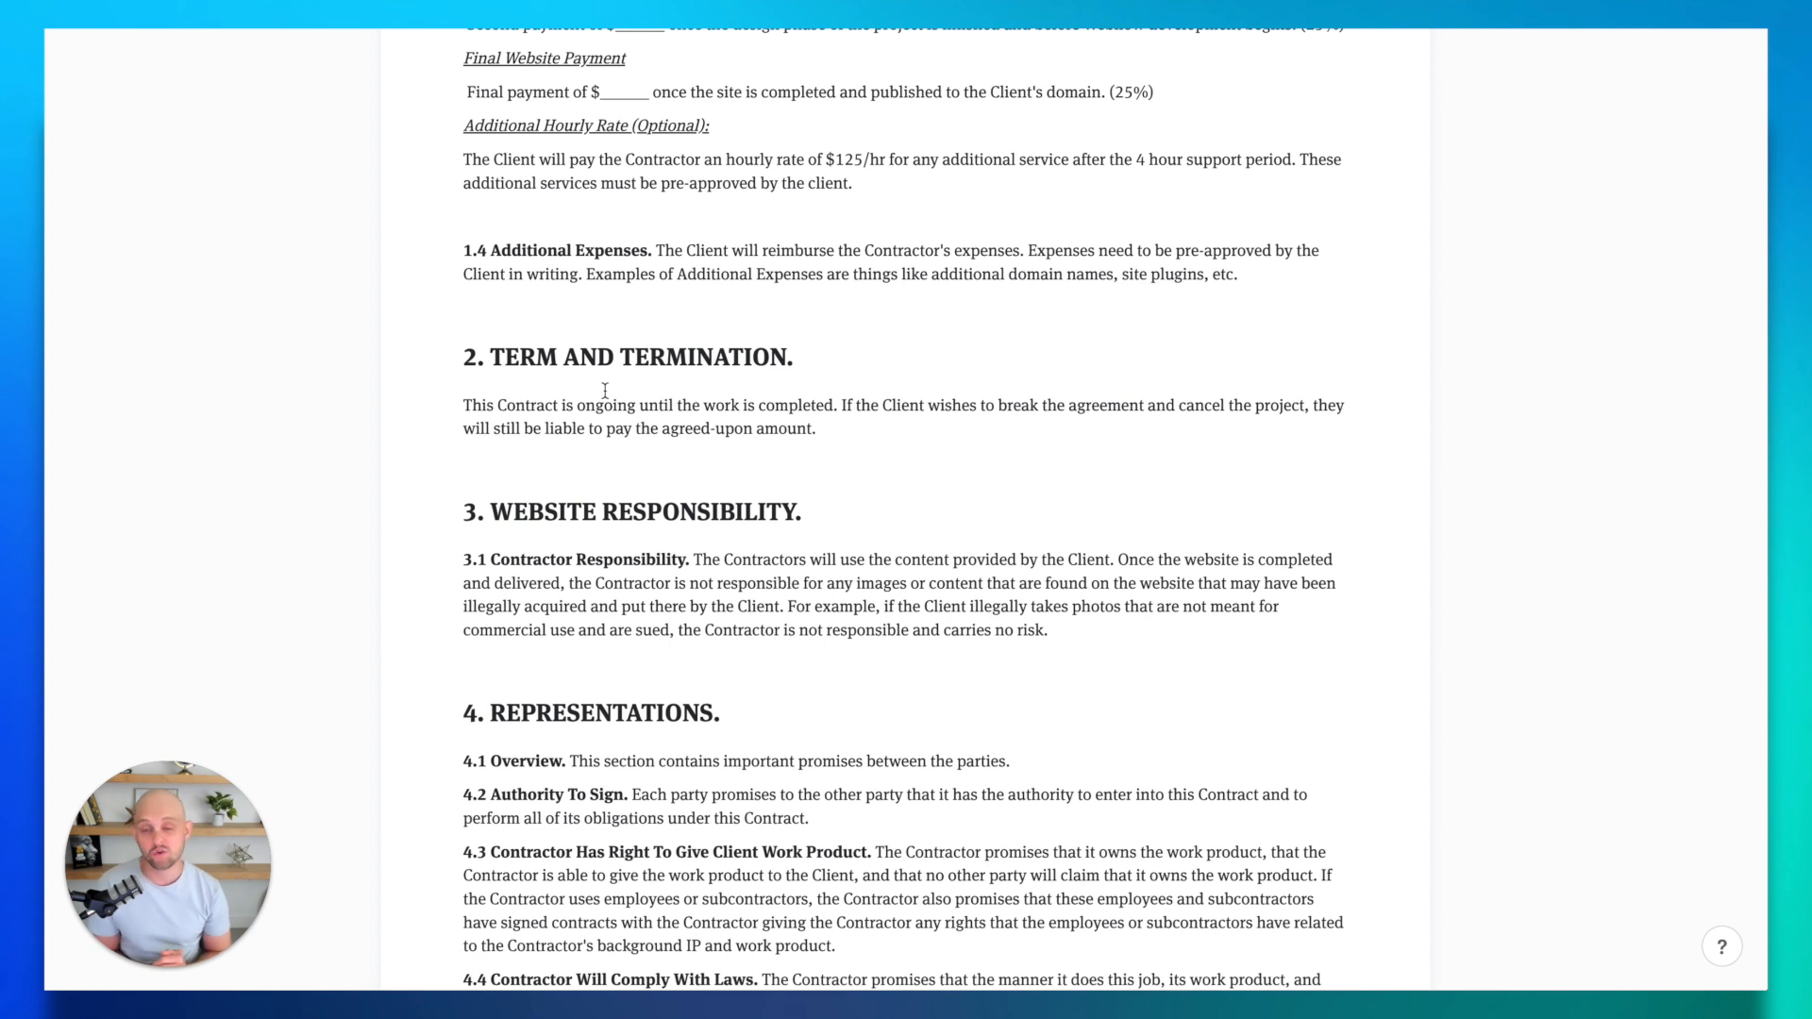
scroll(down, 3)
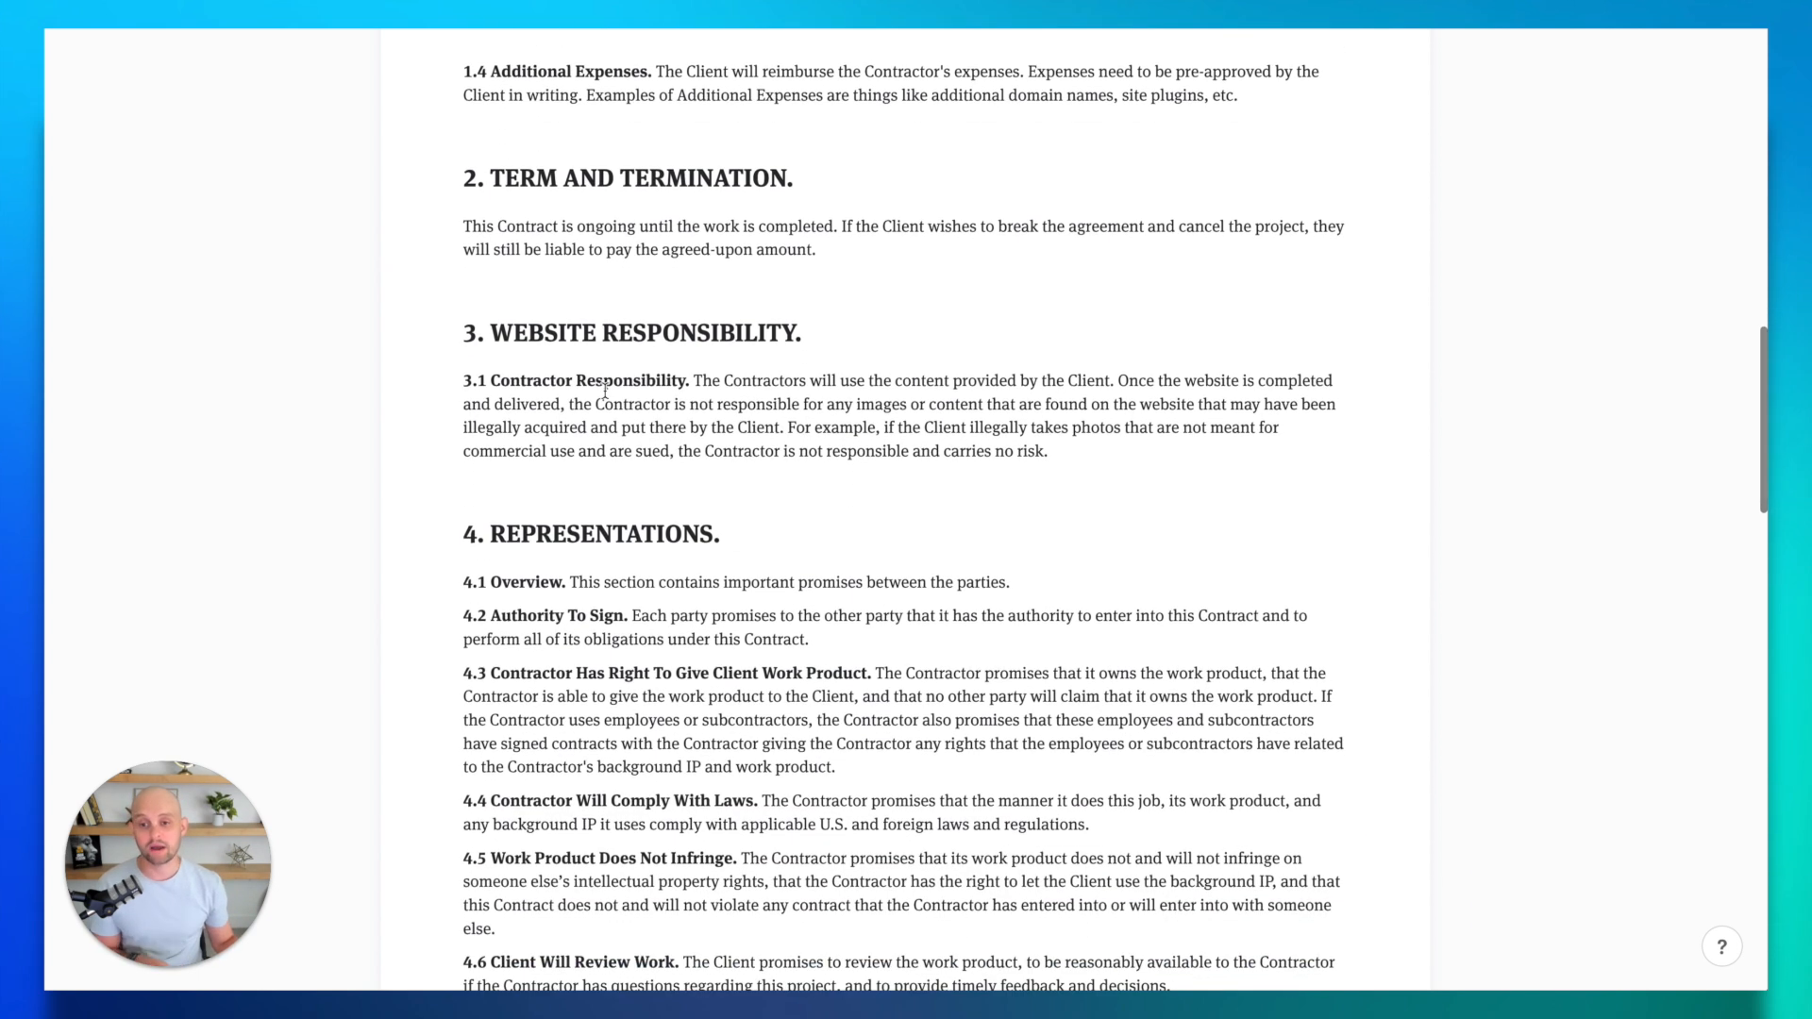
scroll(down, 3)
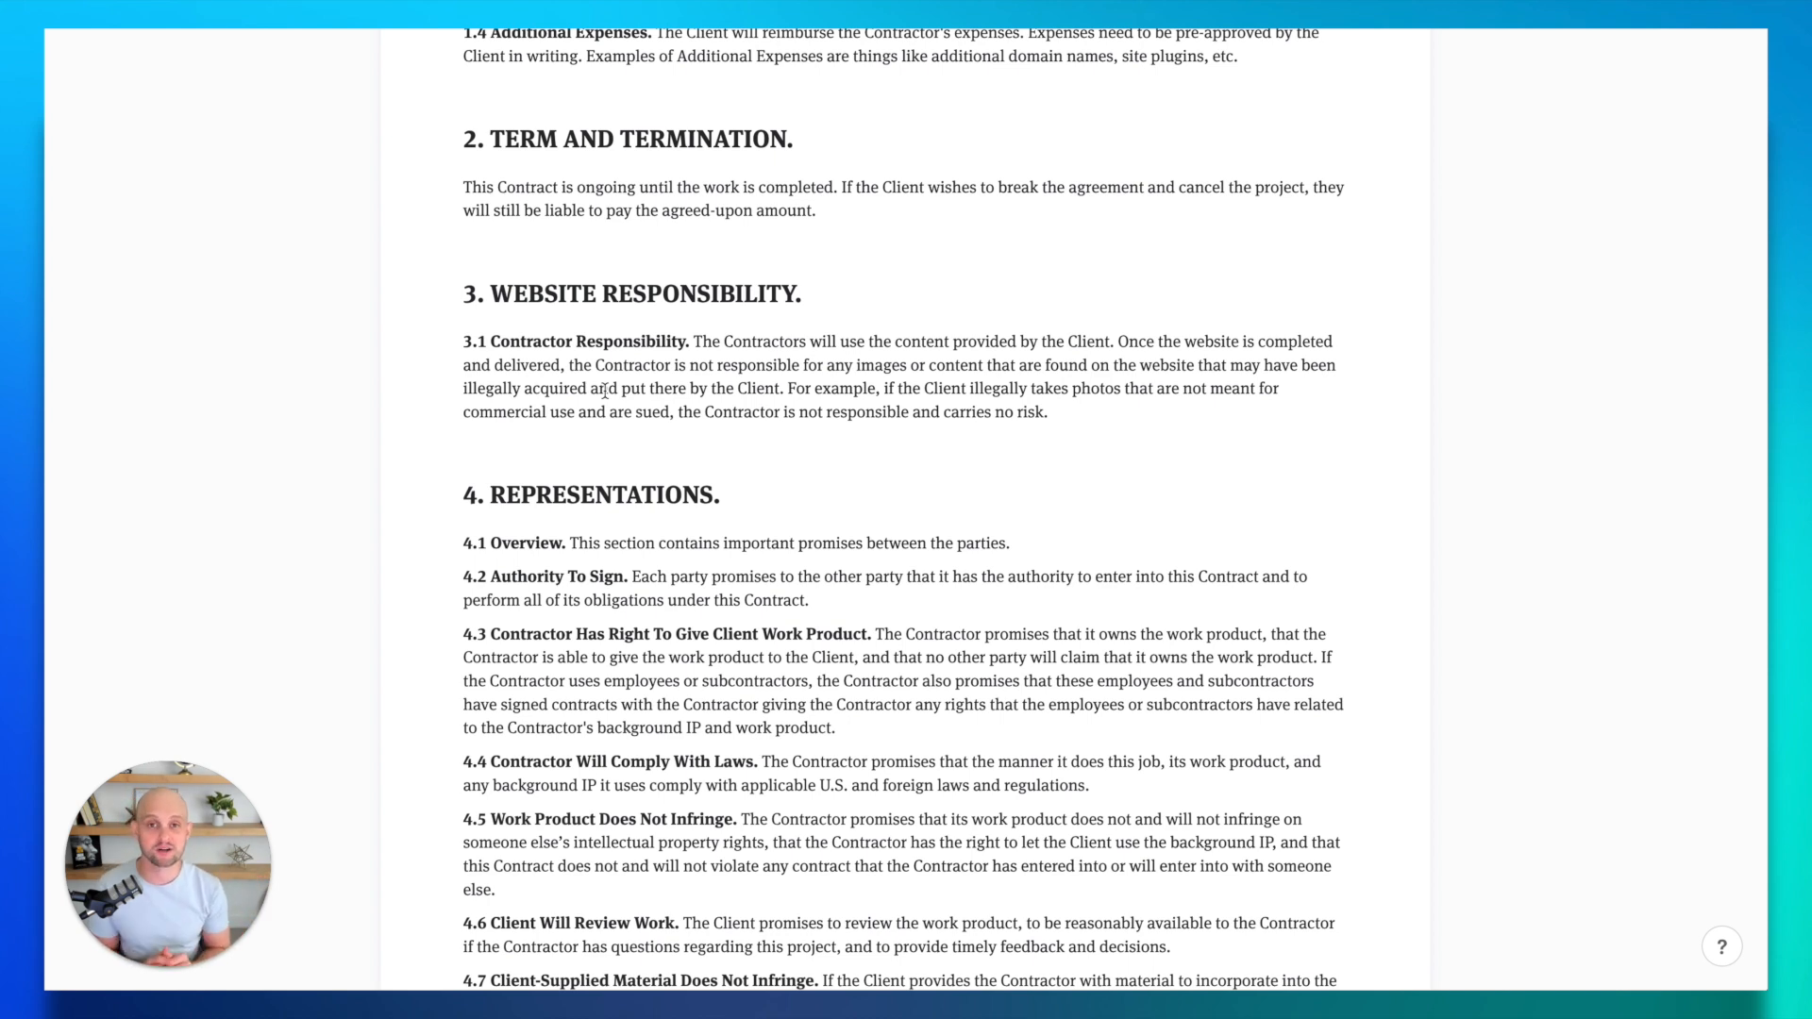
scroll(down, 3)
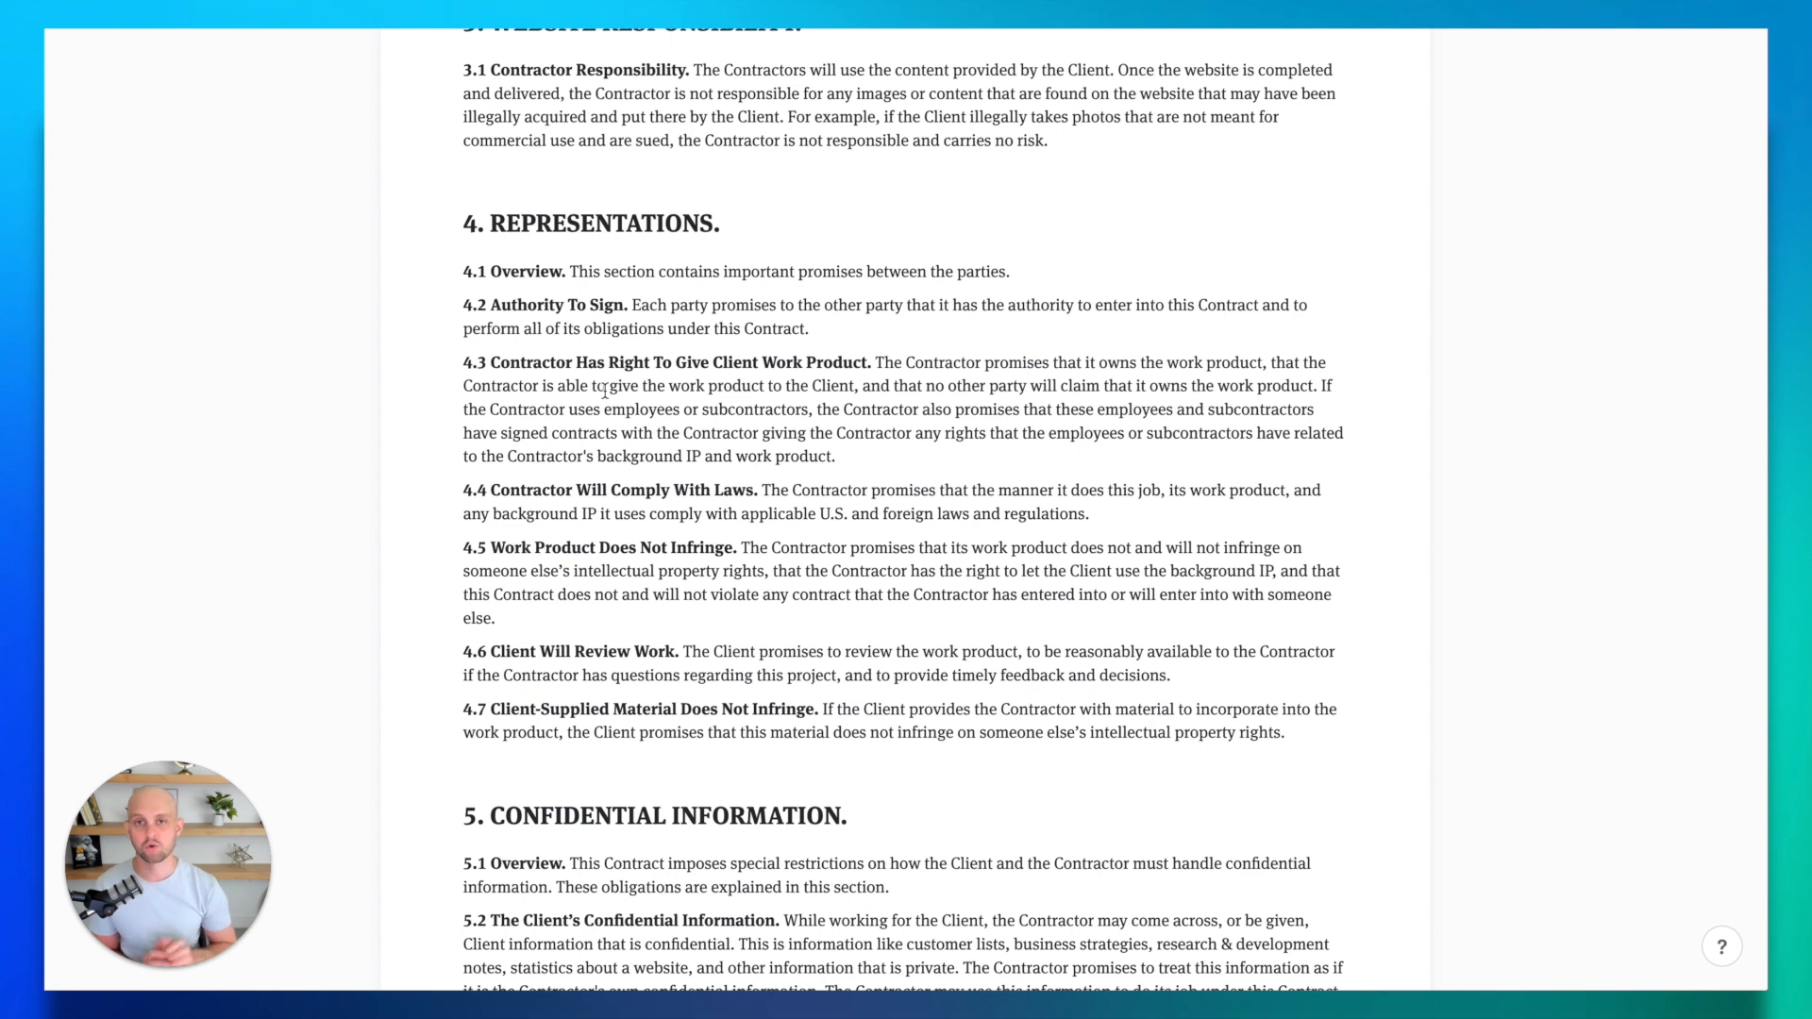
scroll(down, 3)
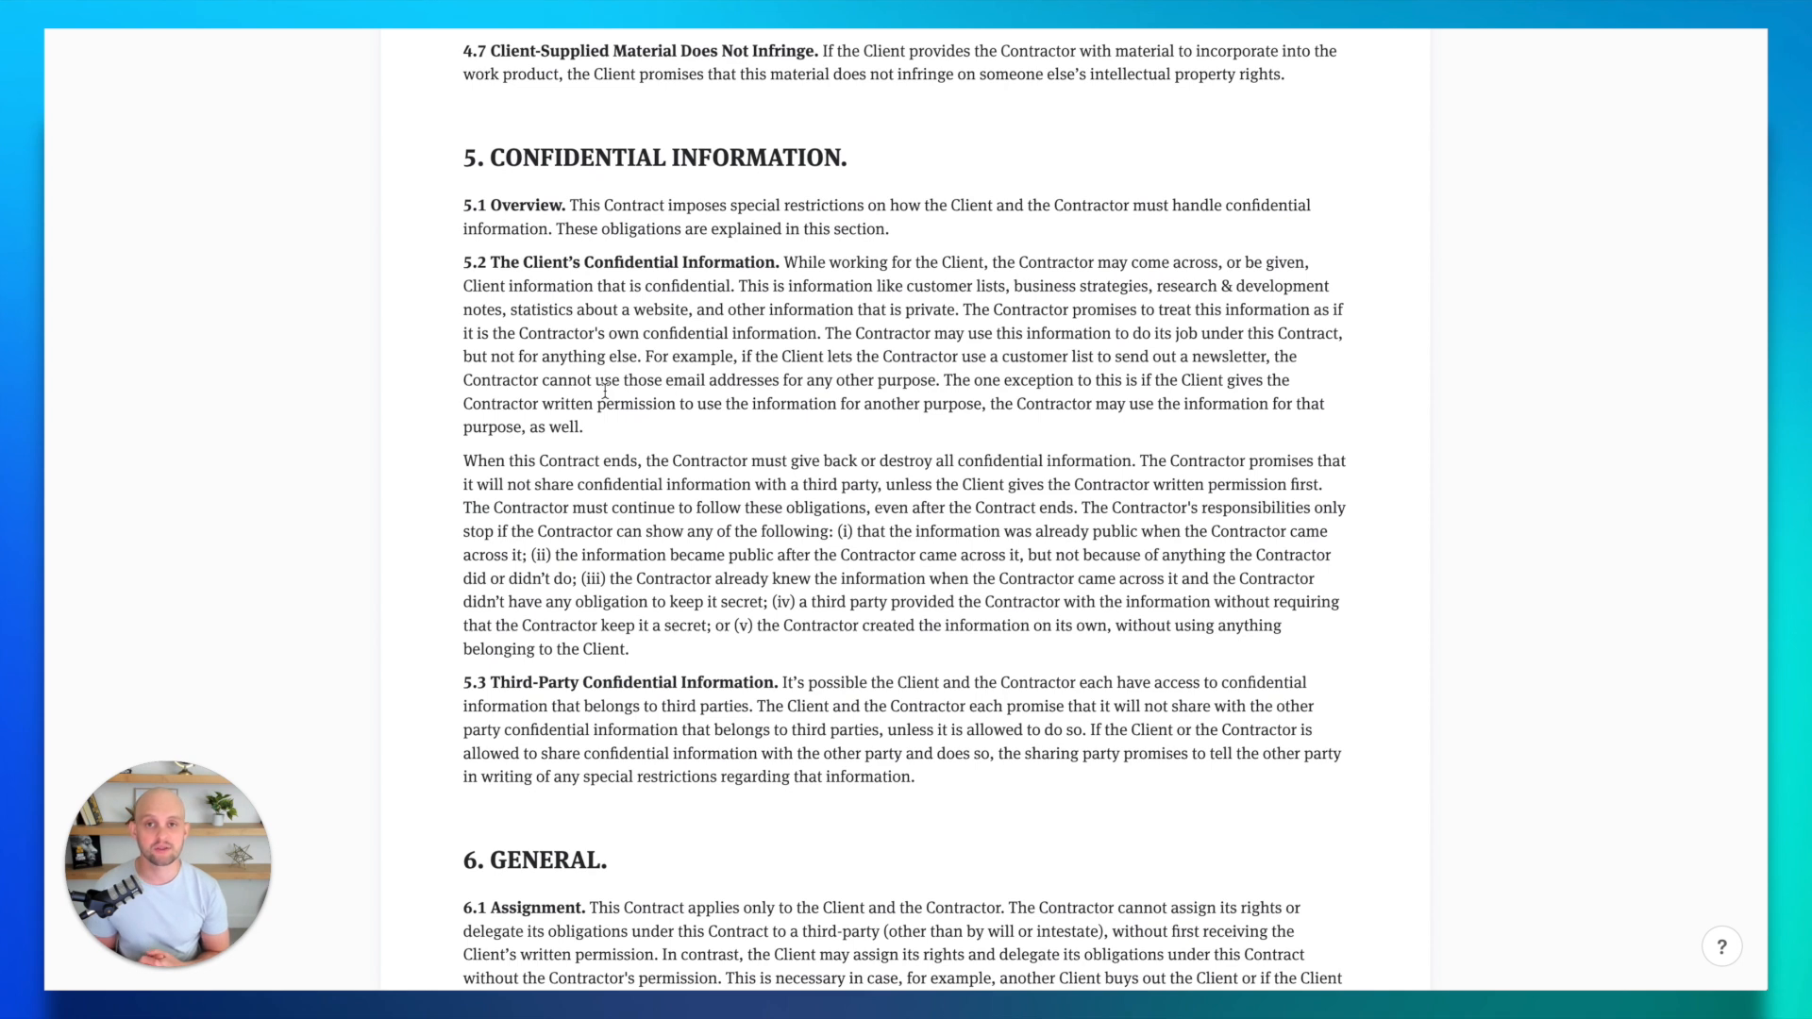
scroll(down, 3)
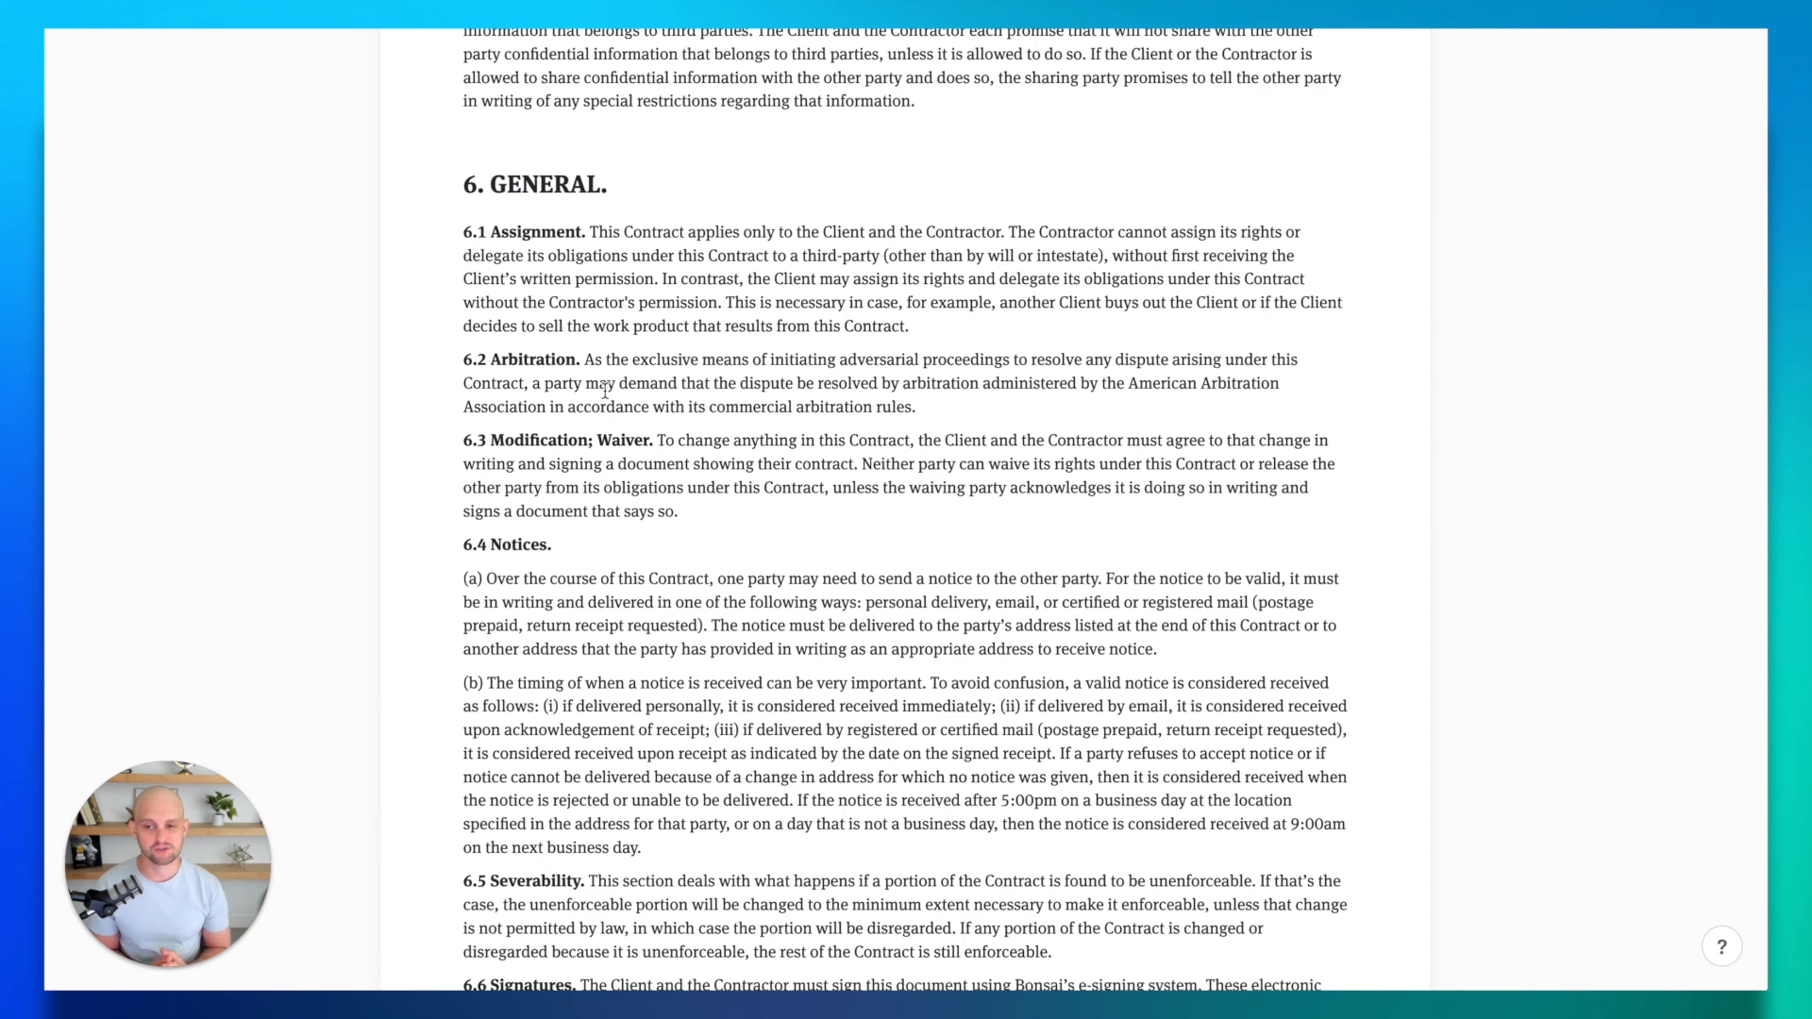
scroll(down, 3)
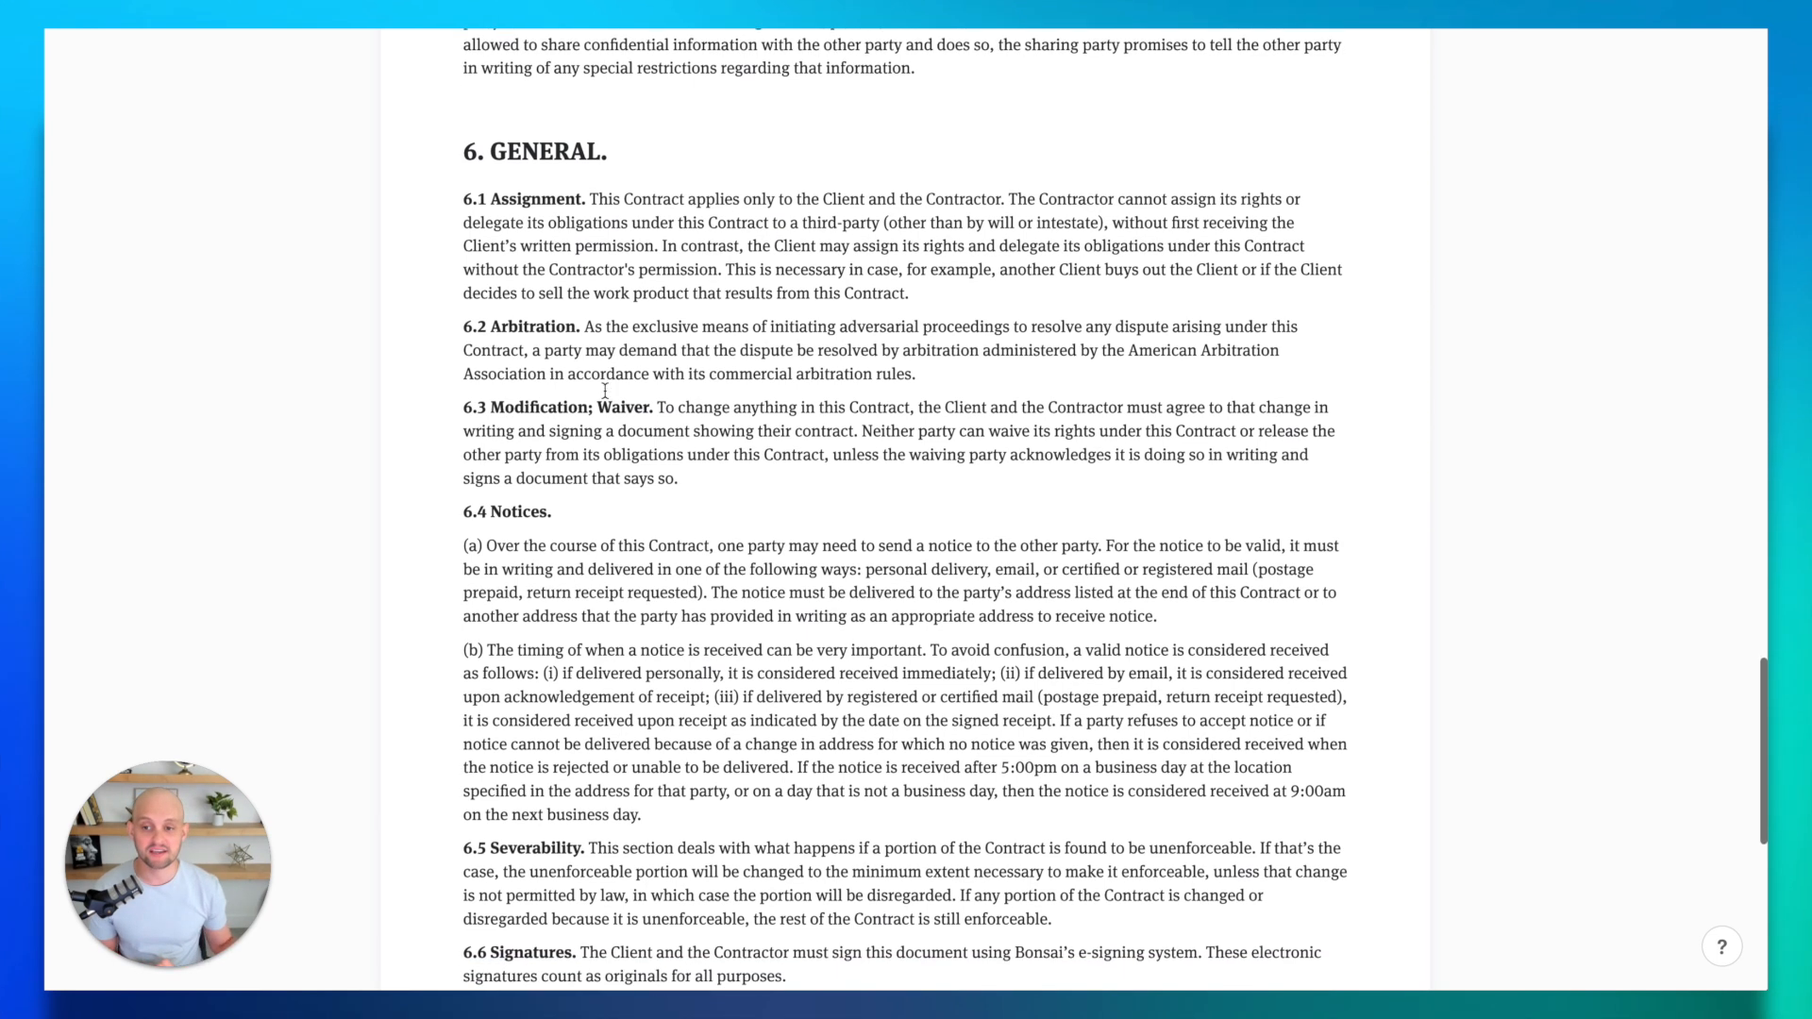
scroll(down, 3)
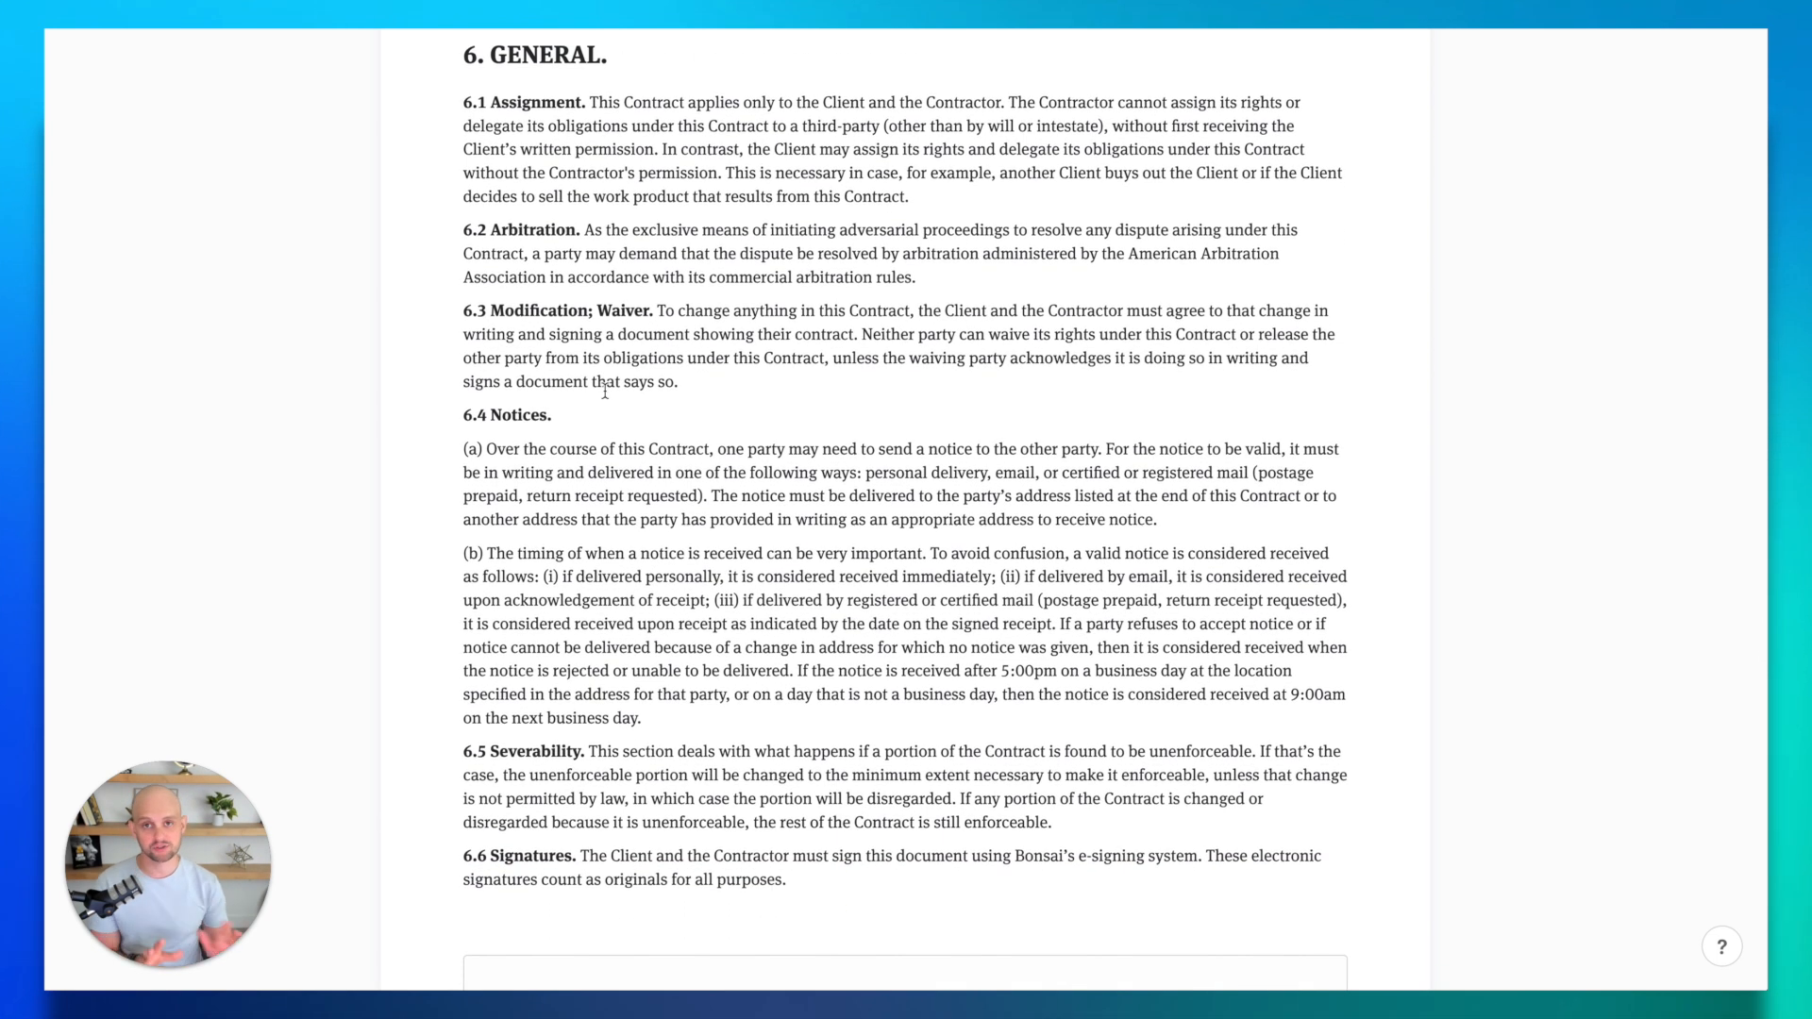